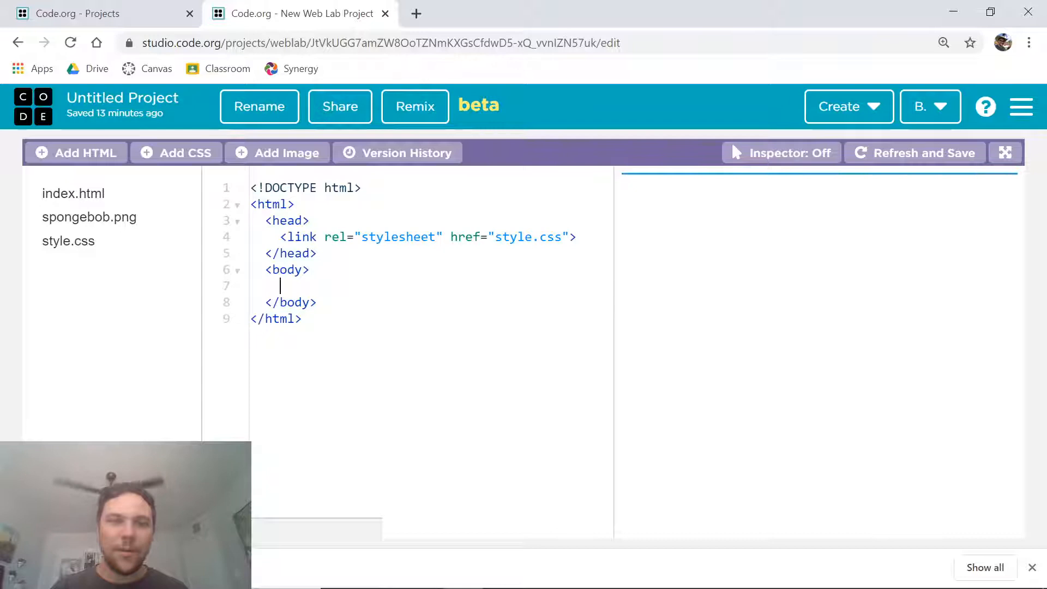
Build an <ol> in the body with five <li> entries, Item 1 through Item 5.
type("<")
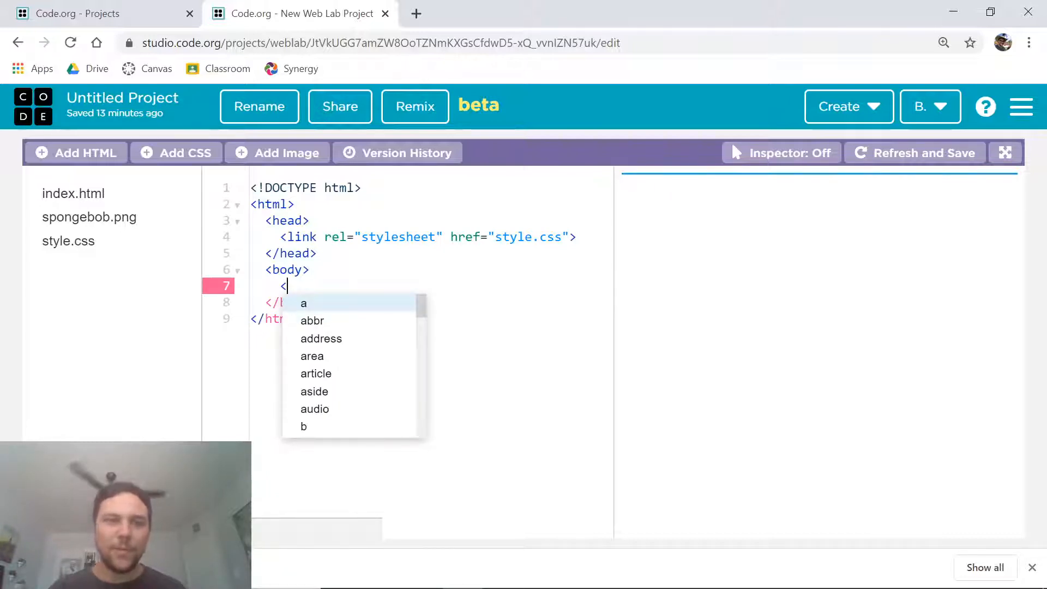
type("ol>")
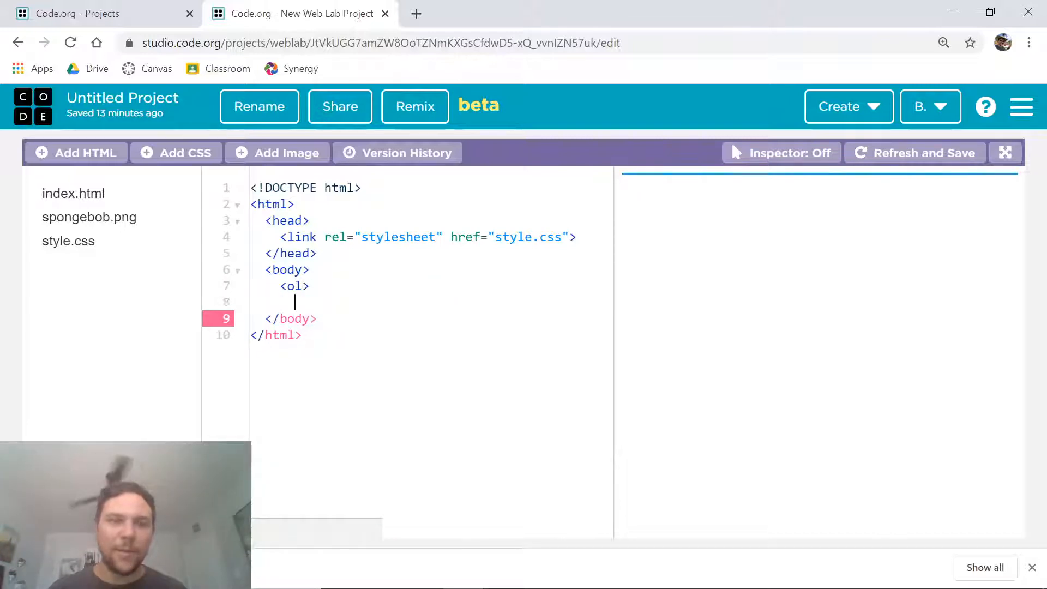
type("</O")
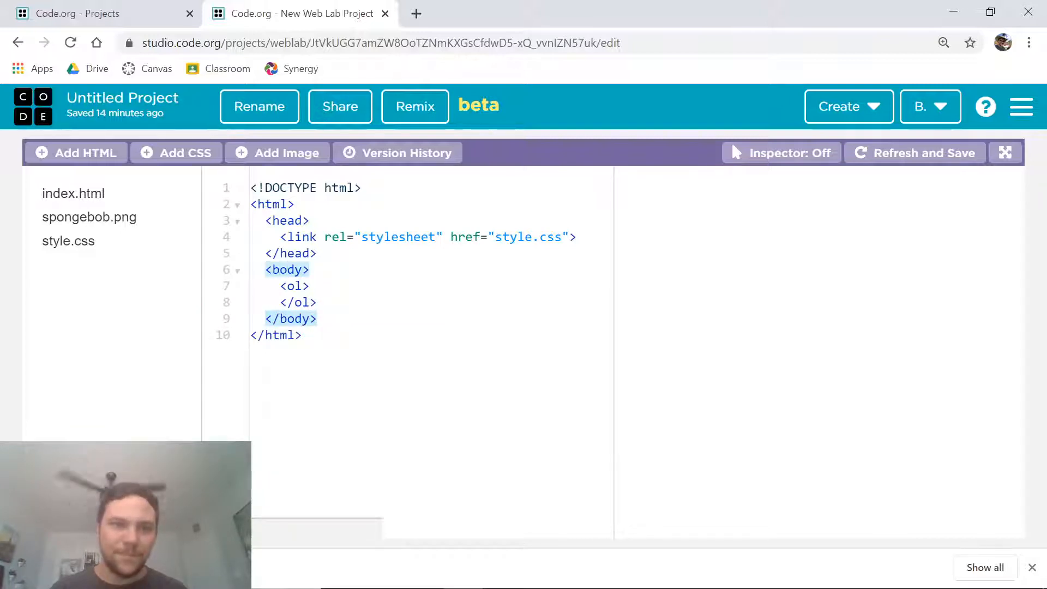
left_click(914, 153)
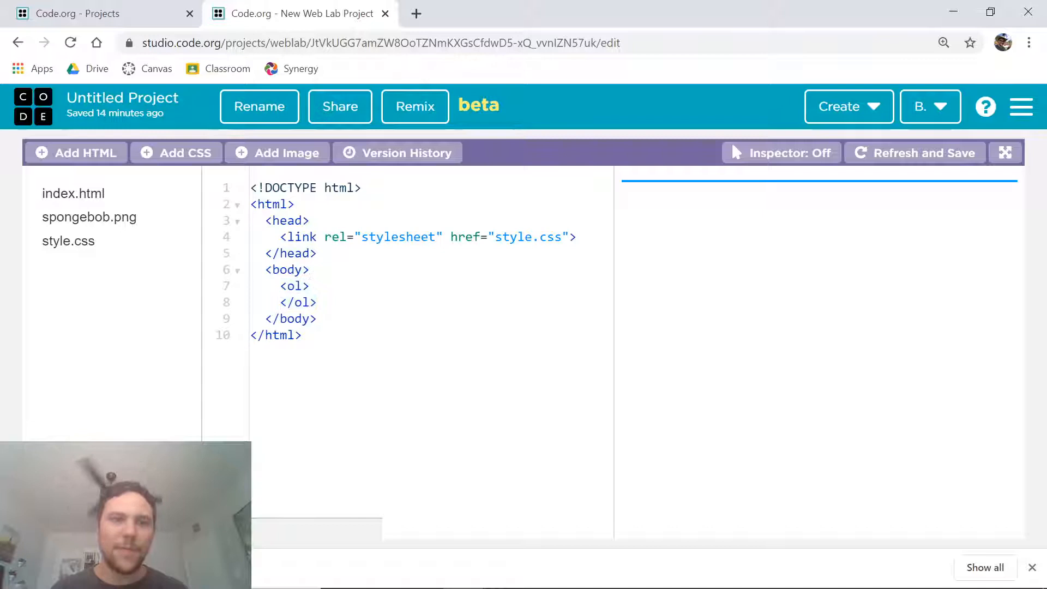
type("<li>")
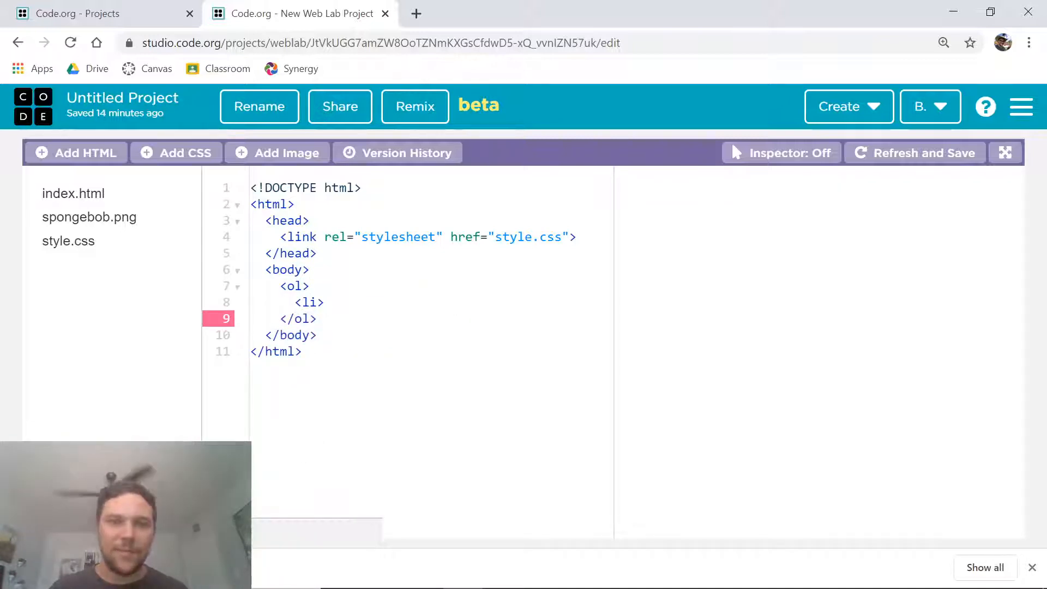
type("Item 1</li>")
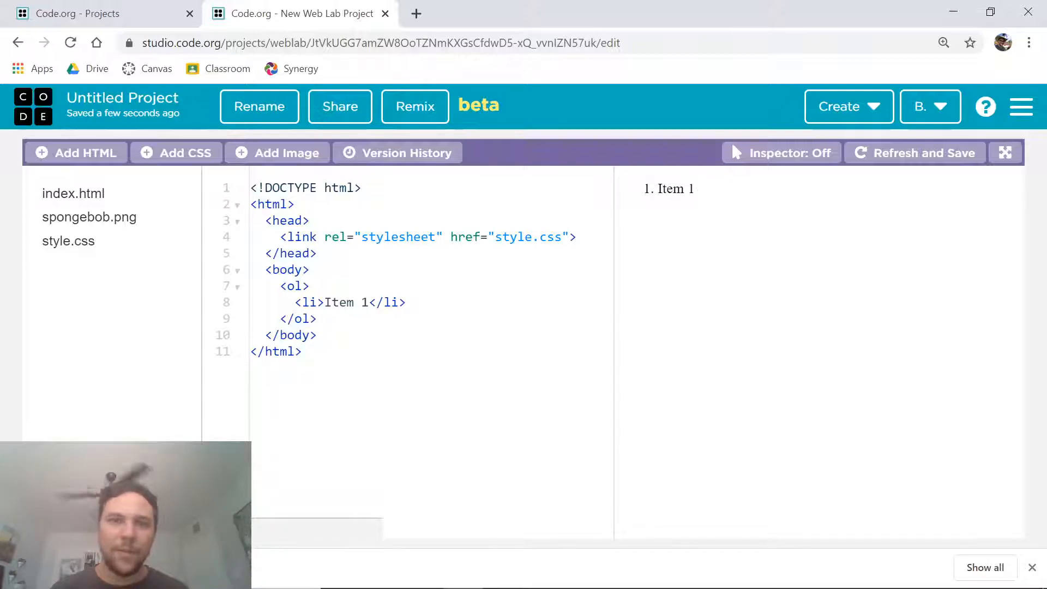
left_click(352, 301)
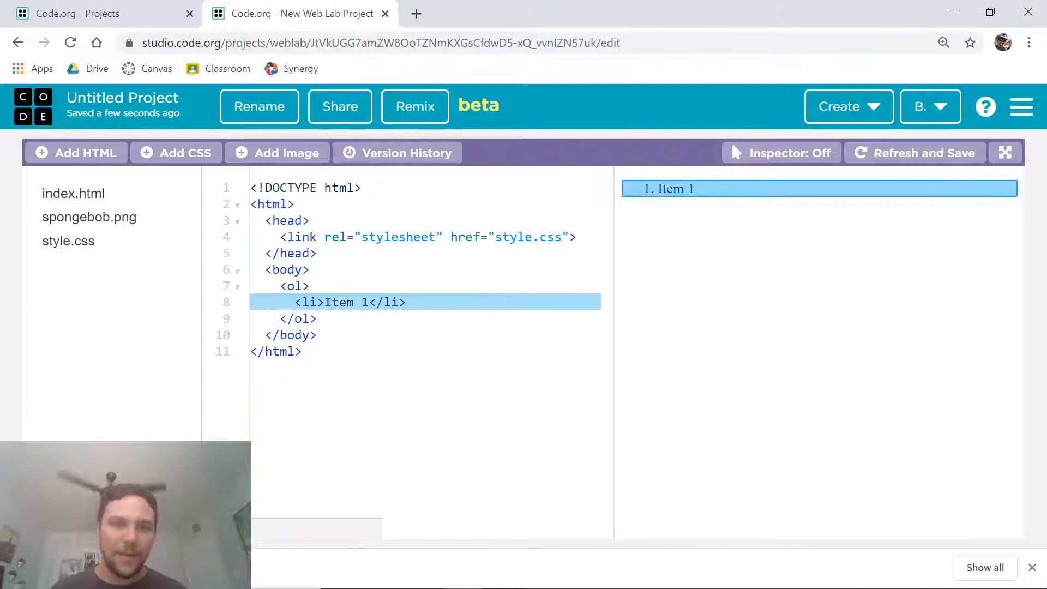
type("<li>Item 1</li>")
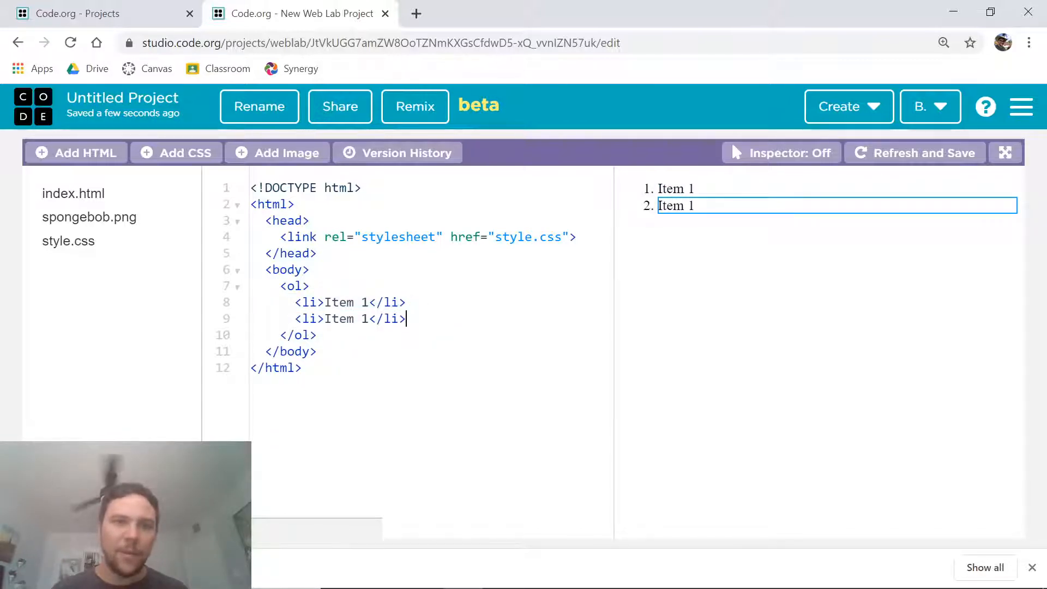
type("2")
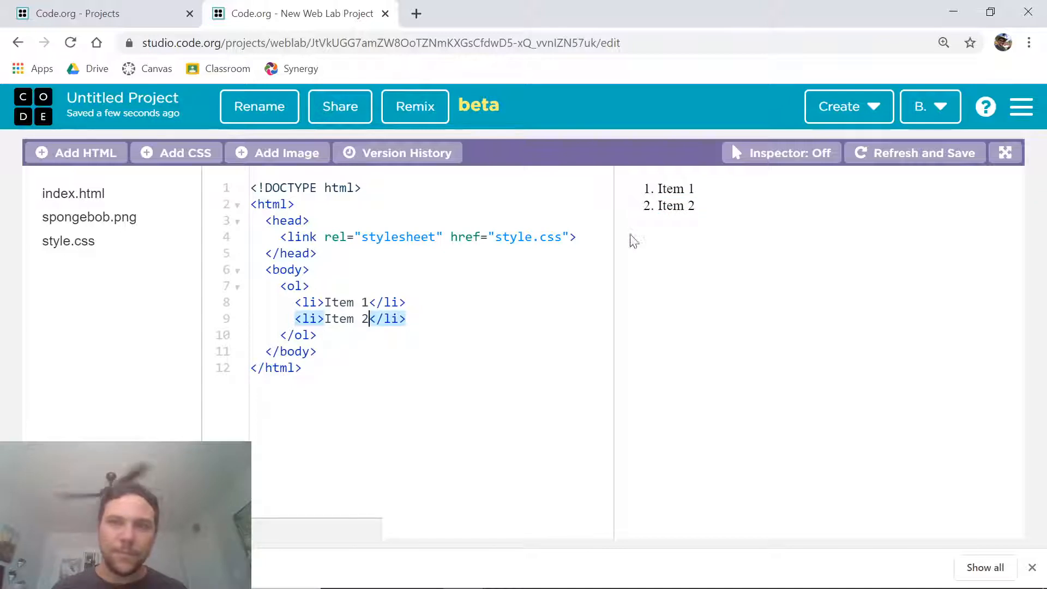
type("<li>Item 1</li>")
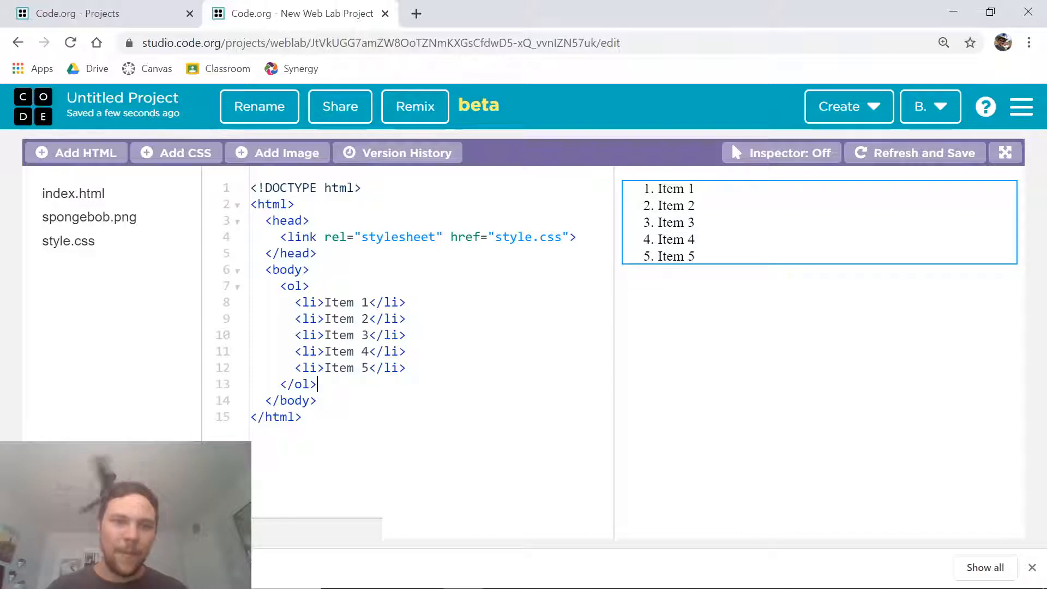
Add opening and closing <ul> tags for a bulleted list after the numbered list.
type("<ul>")
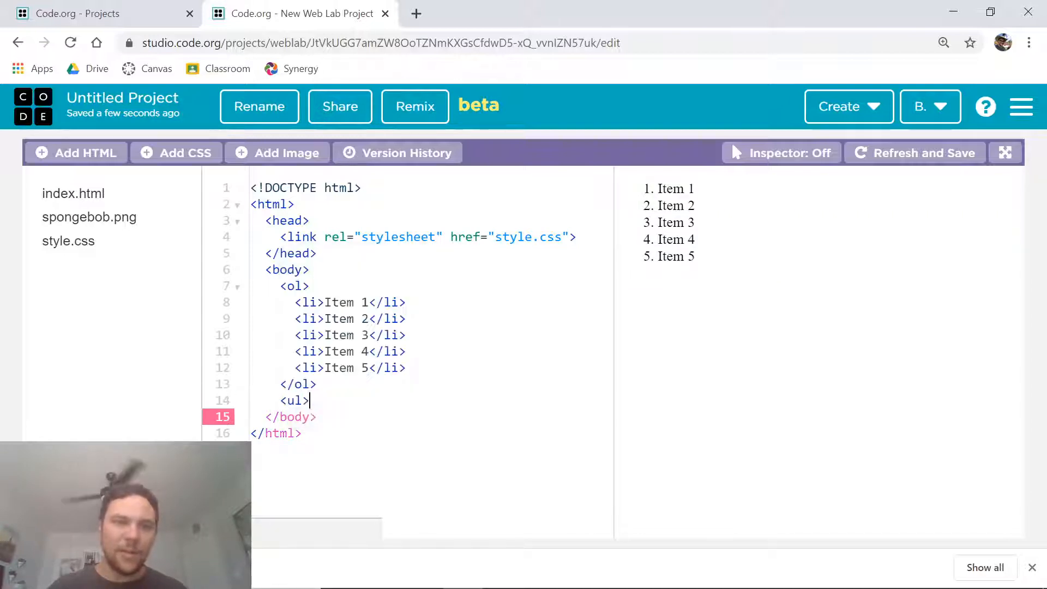
key("enter")
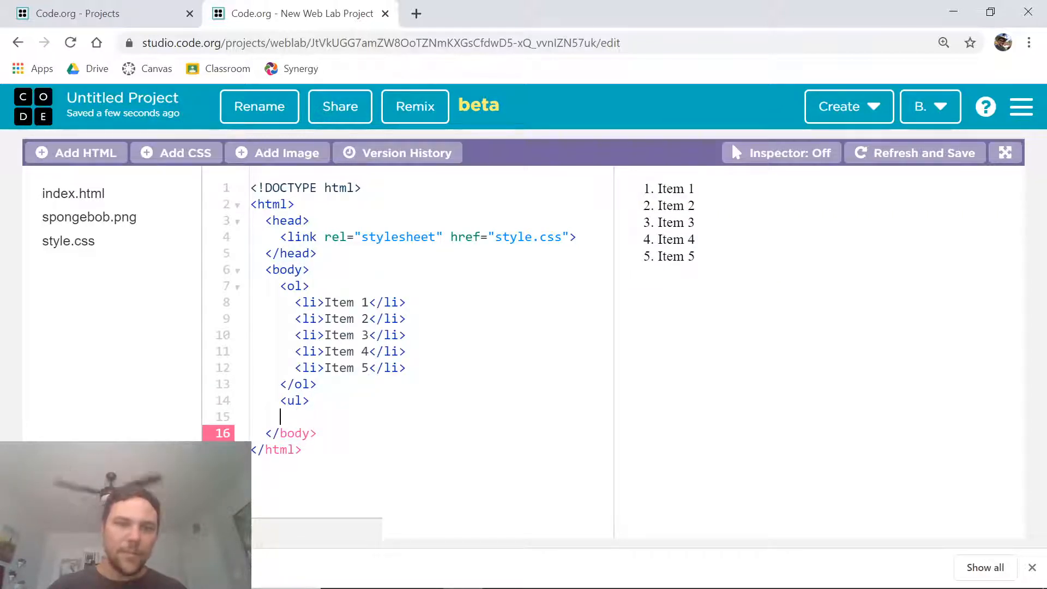
type("</ul>")
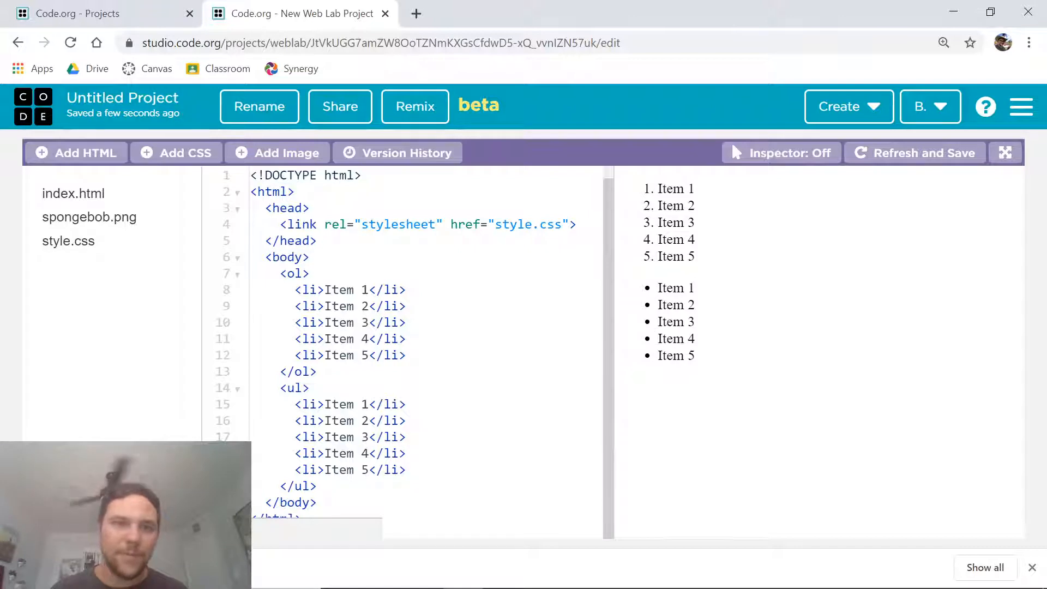
left_click(294, 273)
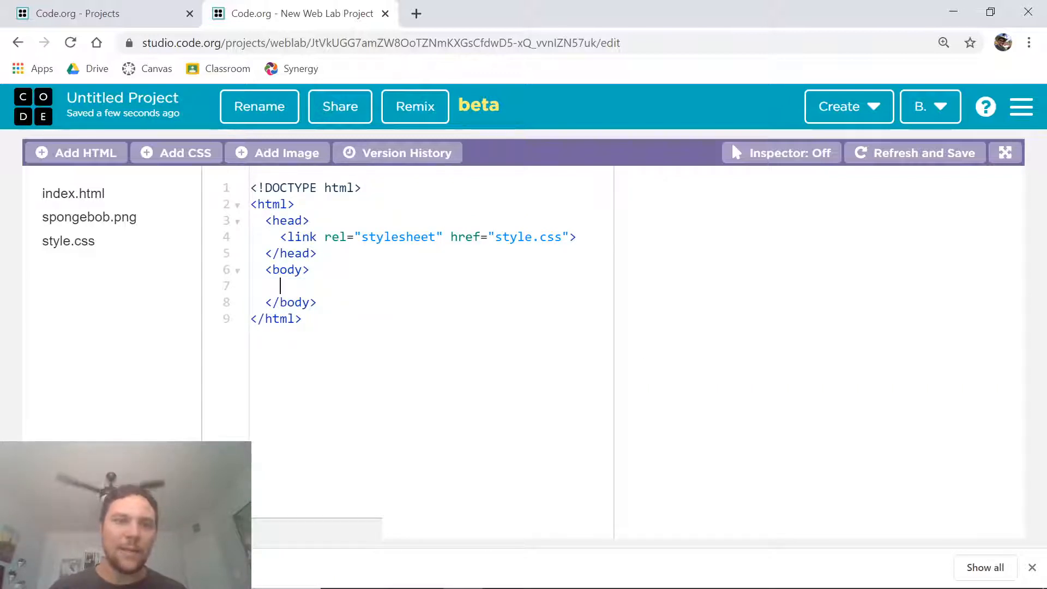
type("<a")
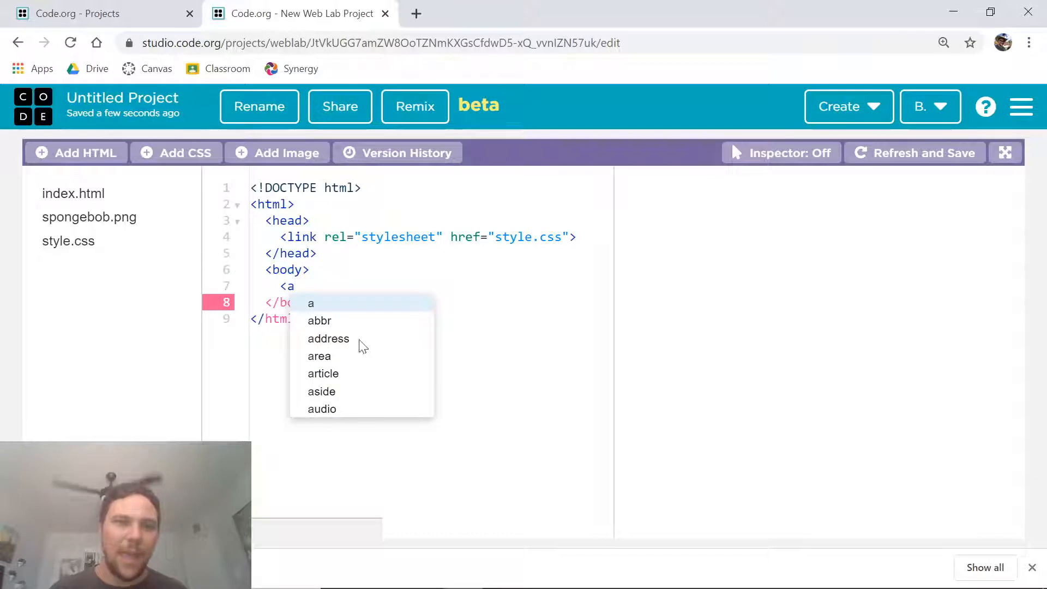
key("Escape")
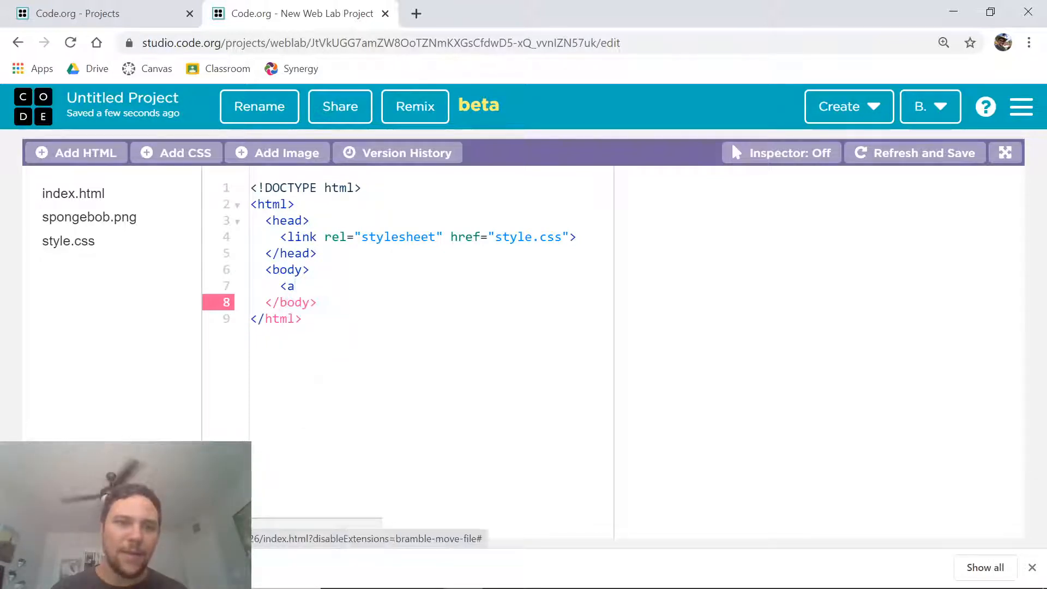
type("href")
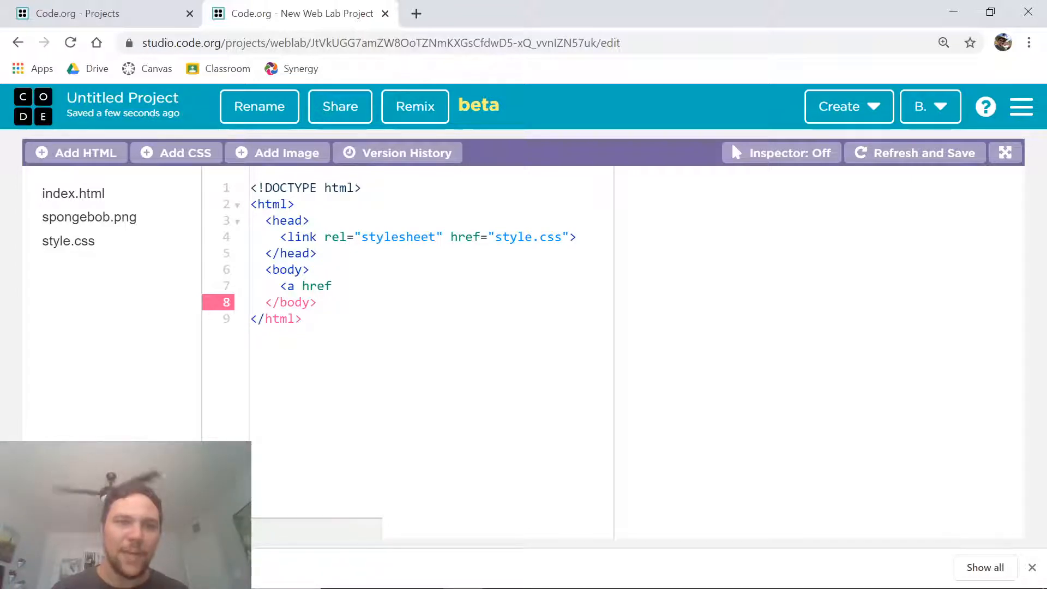
type("=")
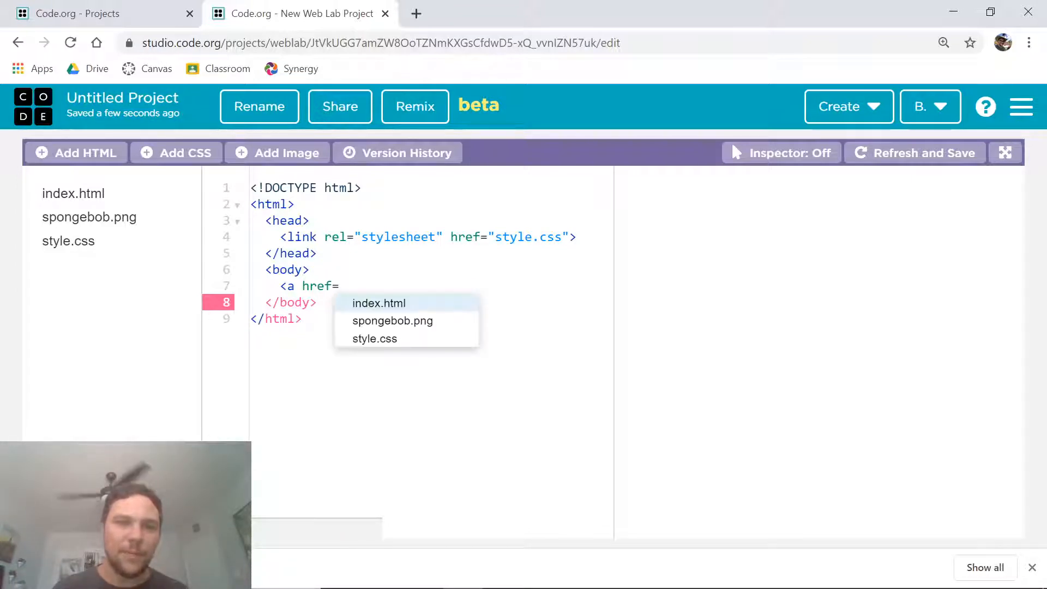
type("\"https://")
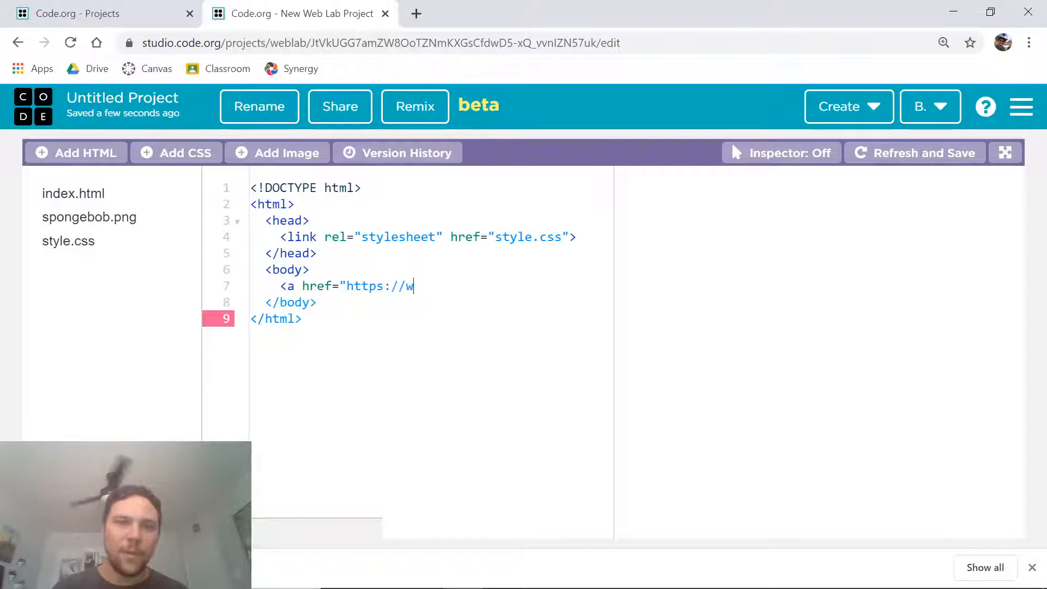
type("ww.google.co")
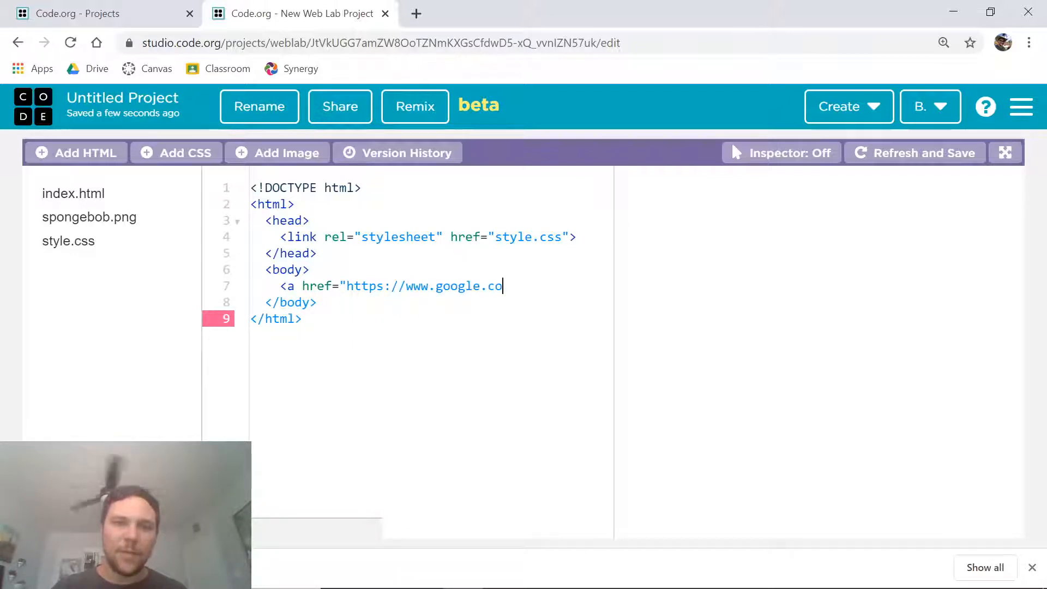
type("m\">")
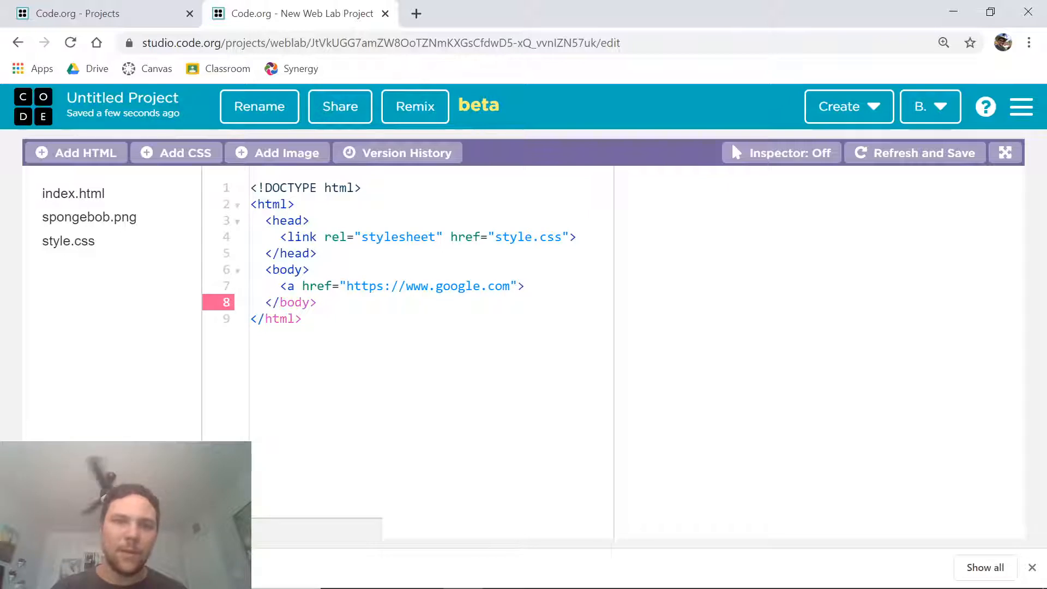
type("Googl")
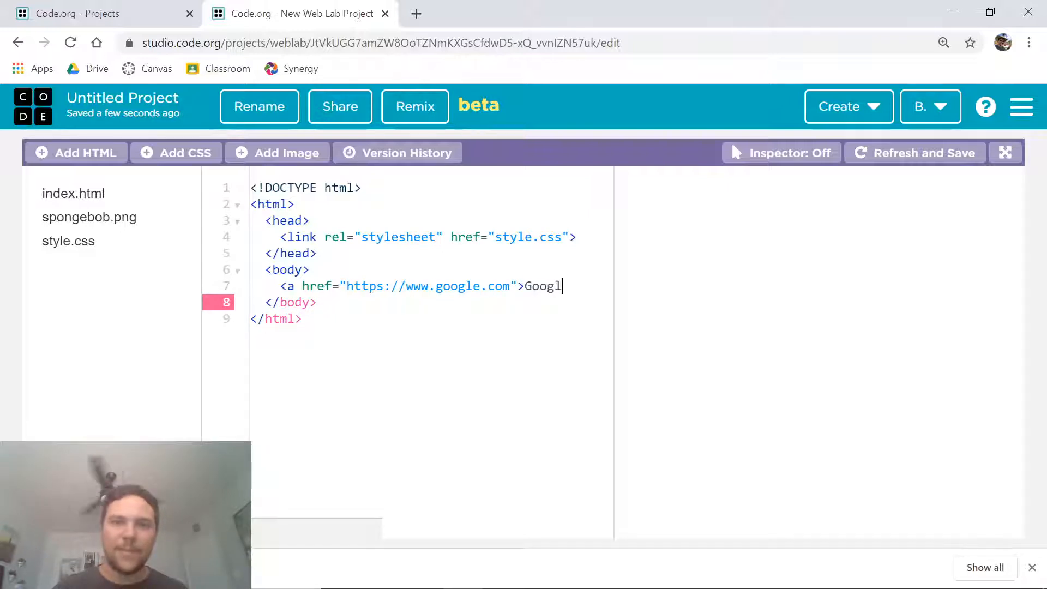
Close the link with </a> and make 'Google' its visible text.
type("e</a>")
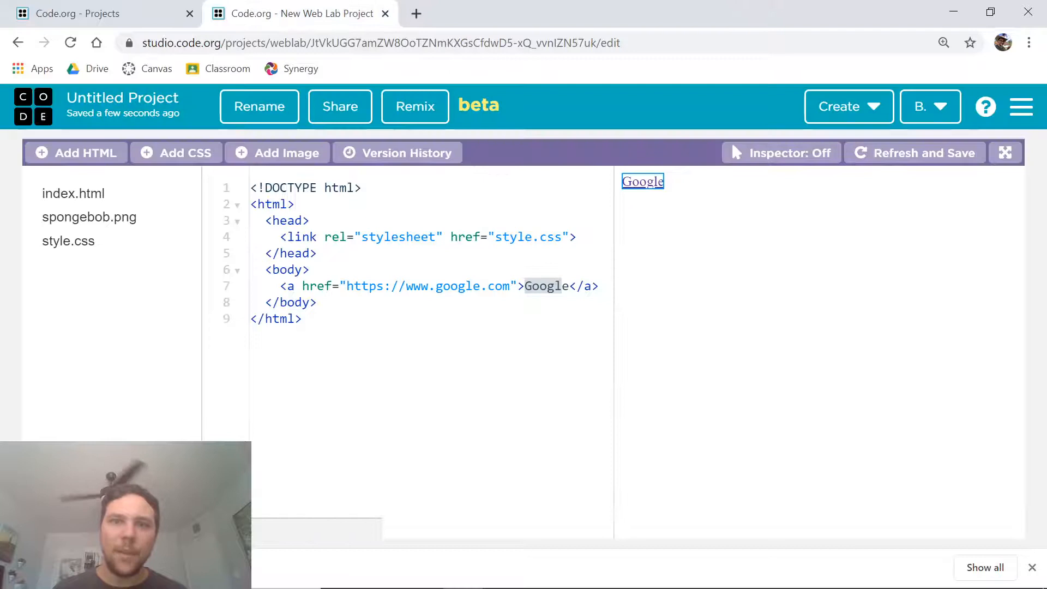
type("Whatever")
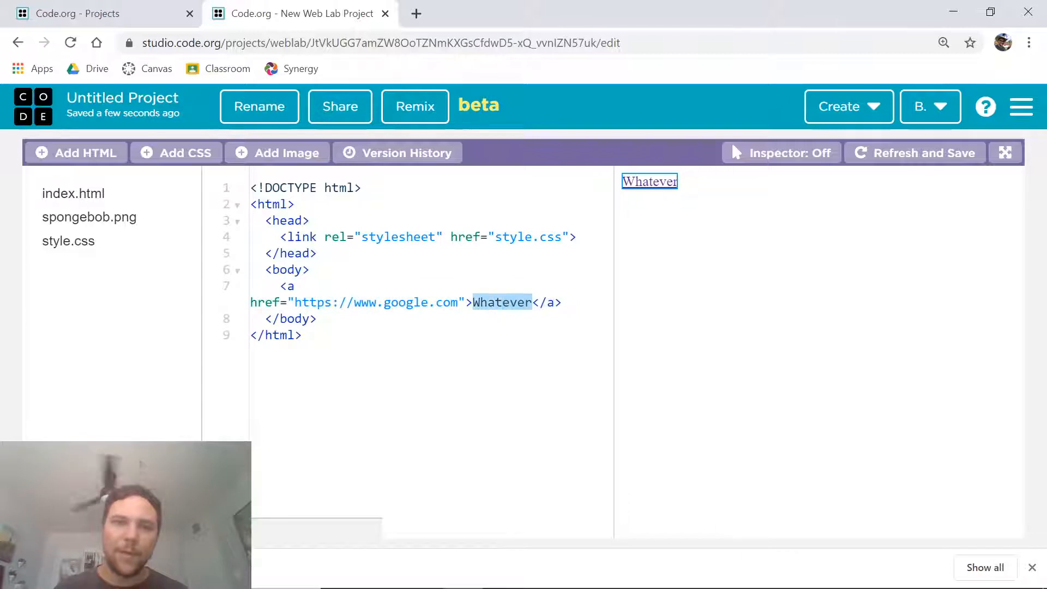
type("www.google.com")
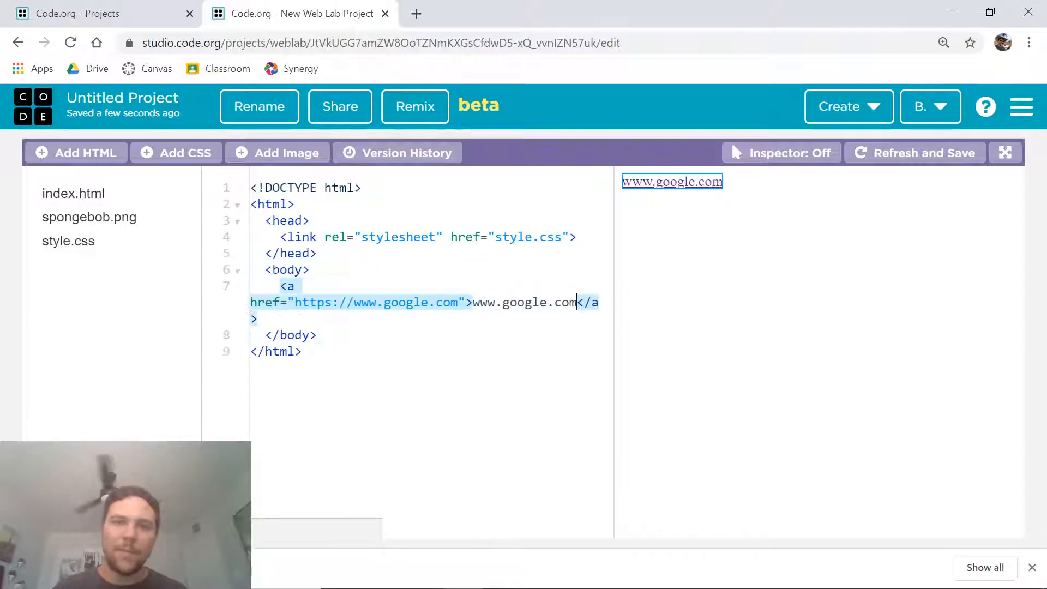
key("Backspace")
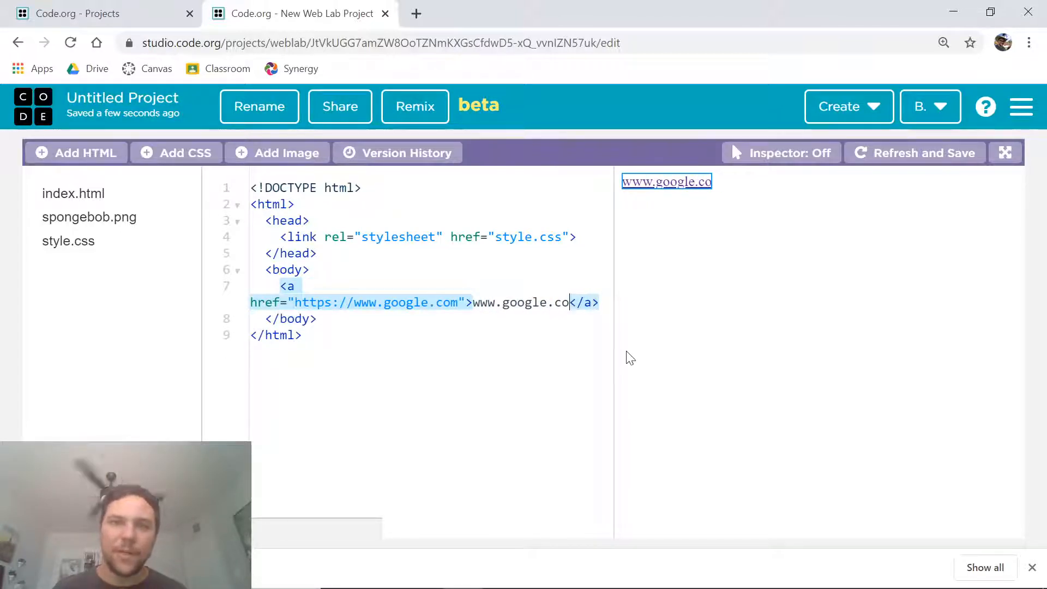
type("Google")
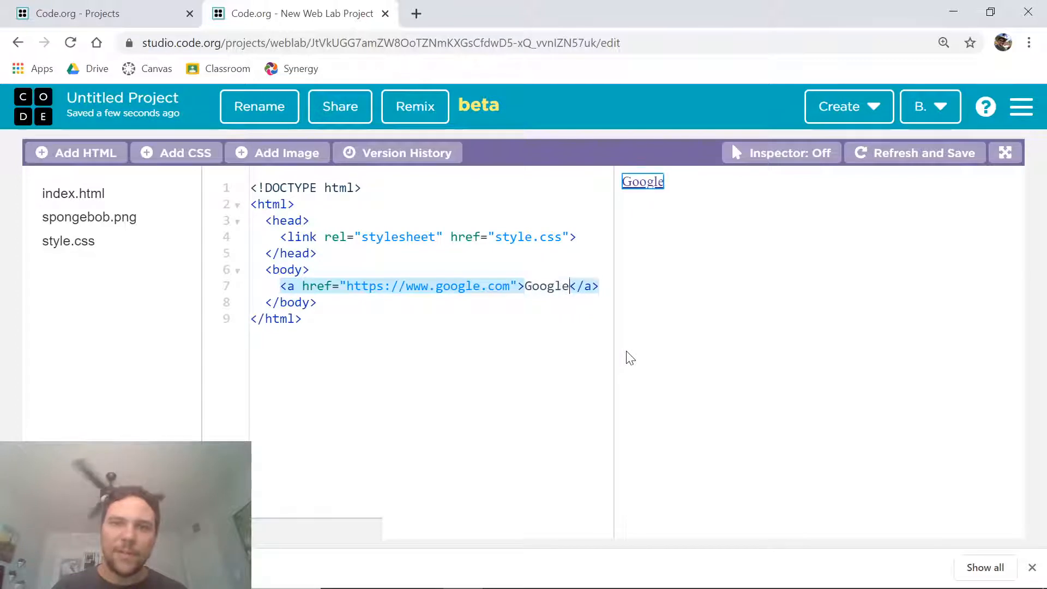
key("Enter")
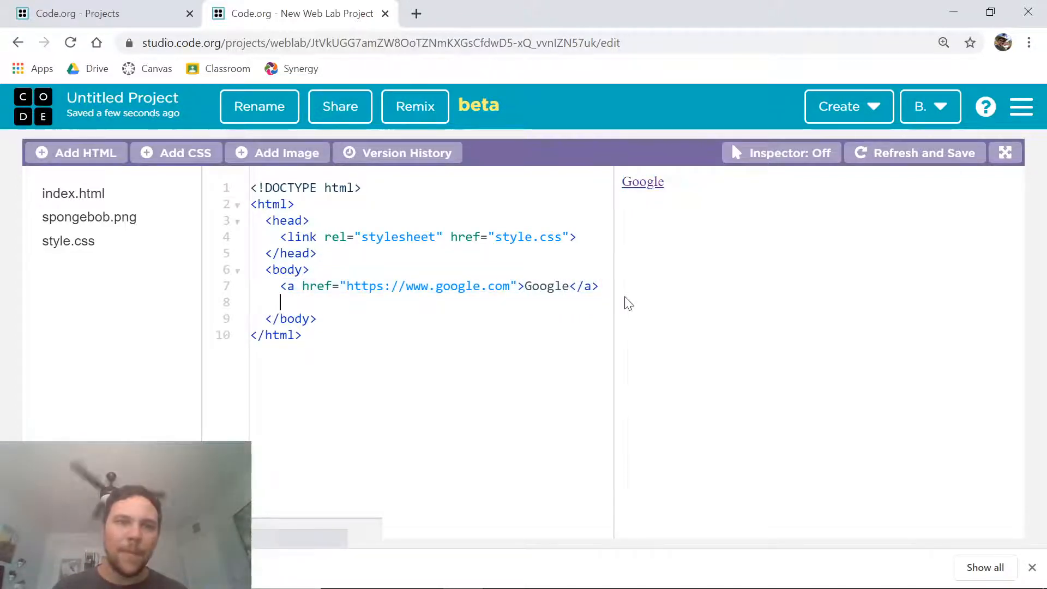
type("<")
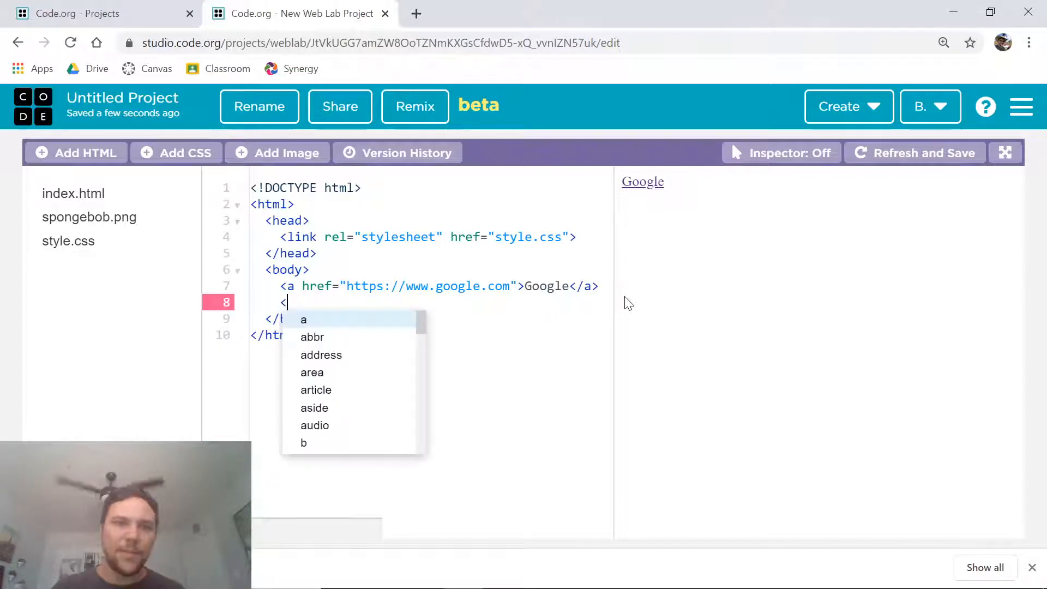
Insert an <img> tag with spongebob.png as its source, followed by a <br>.
type("img")
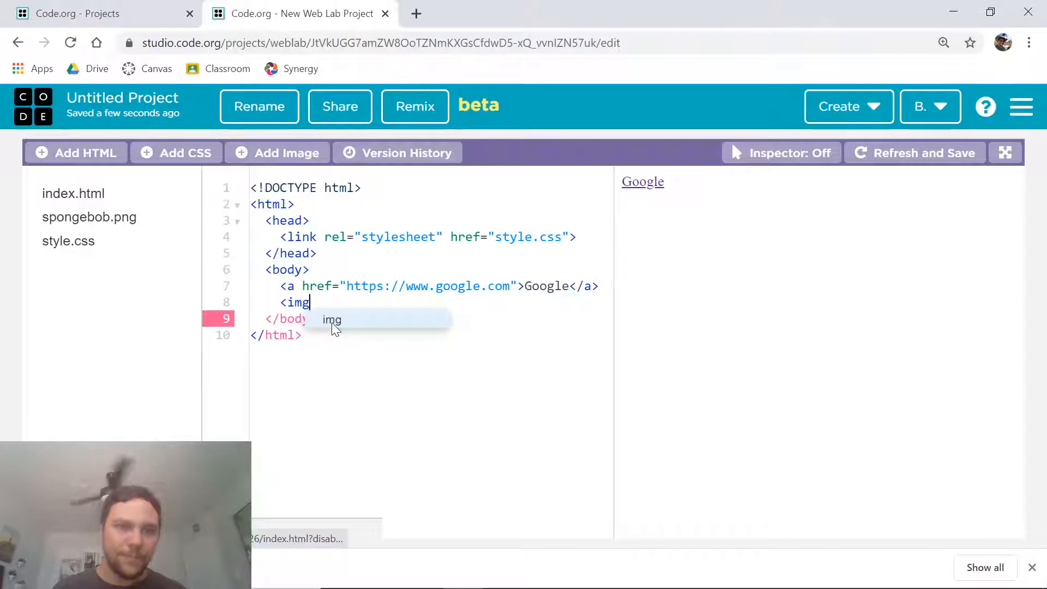
type("src")
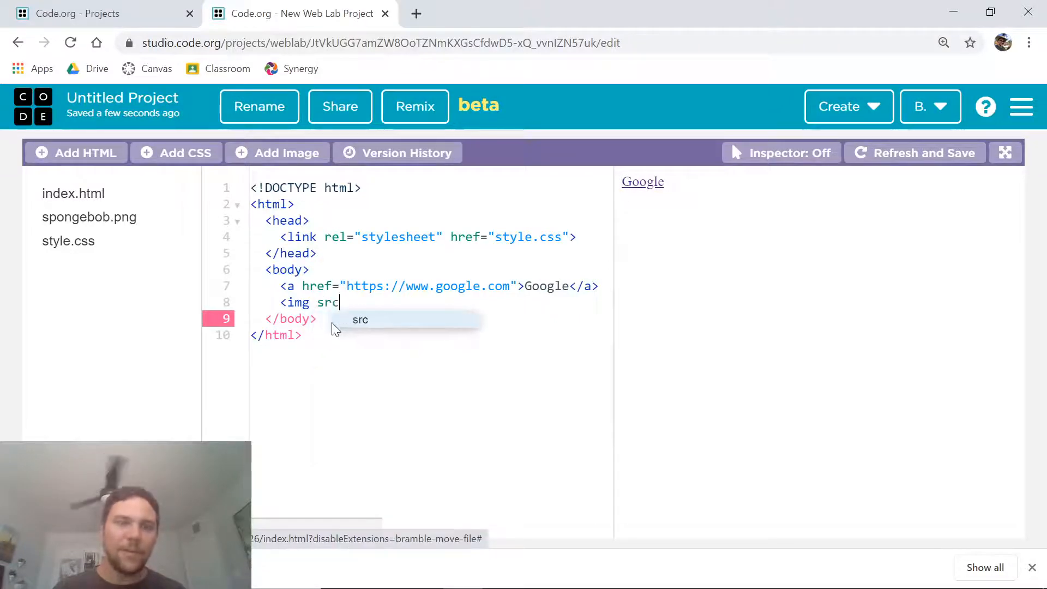
type("=\"")
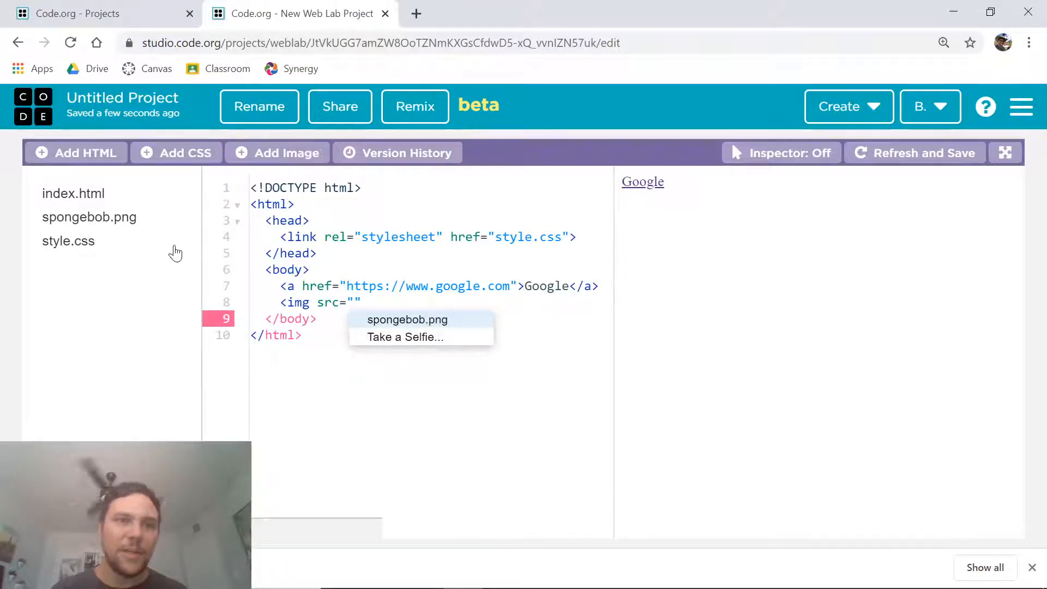
mouse_move(407, 319)
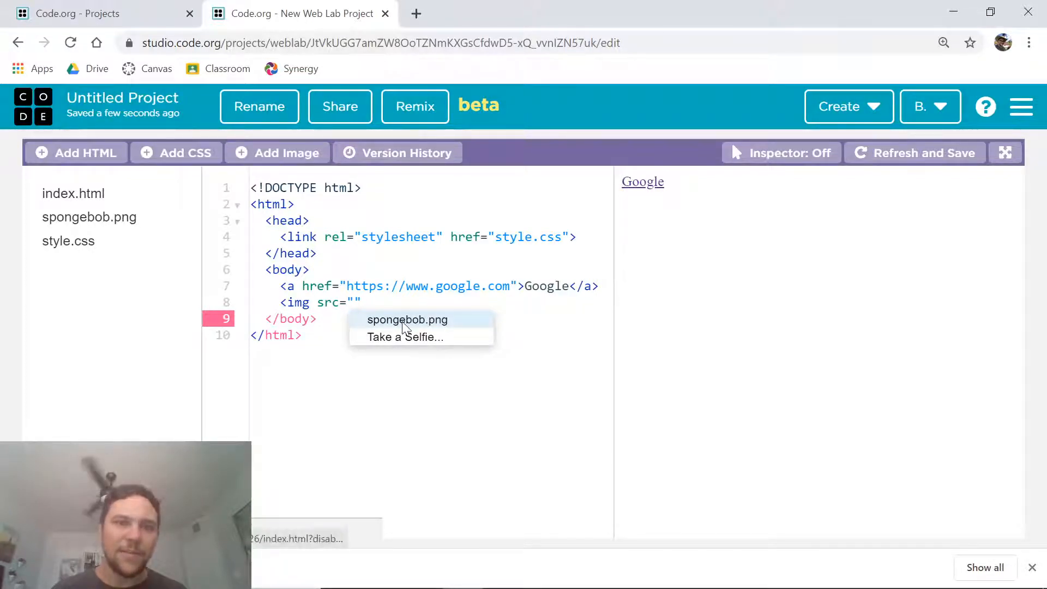
left_click(407, 319)
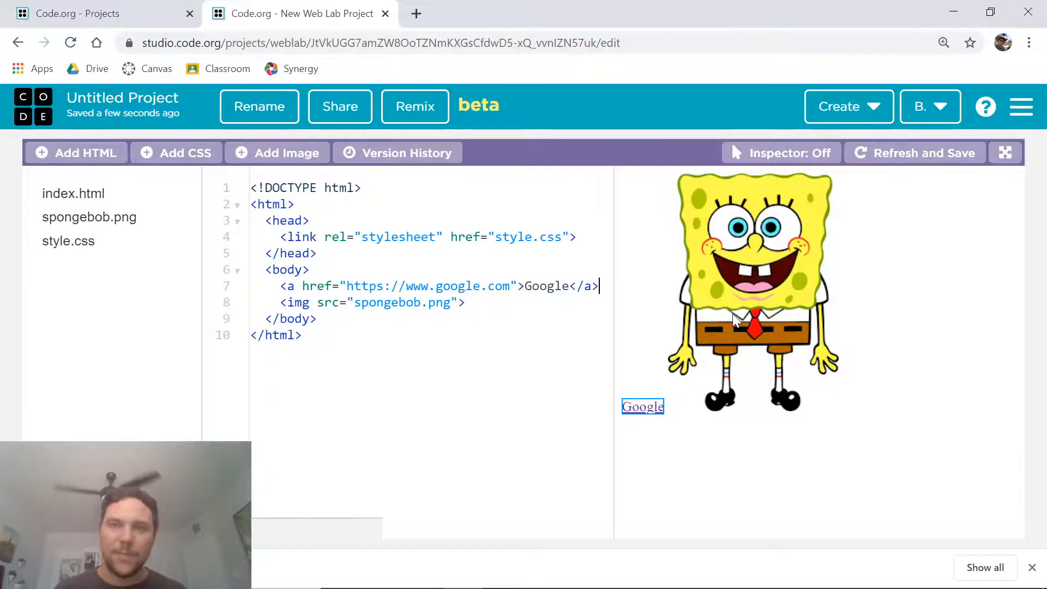
type("<br>")
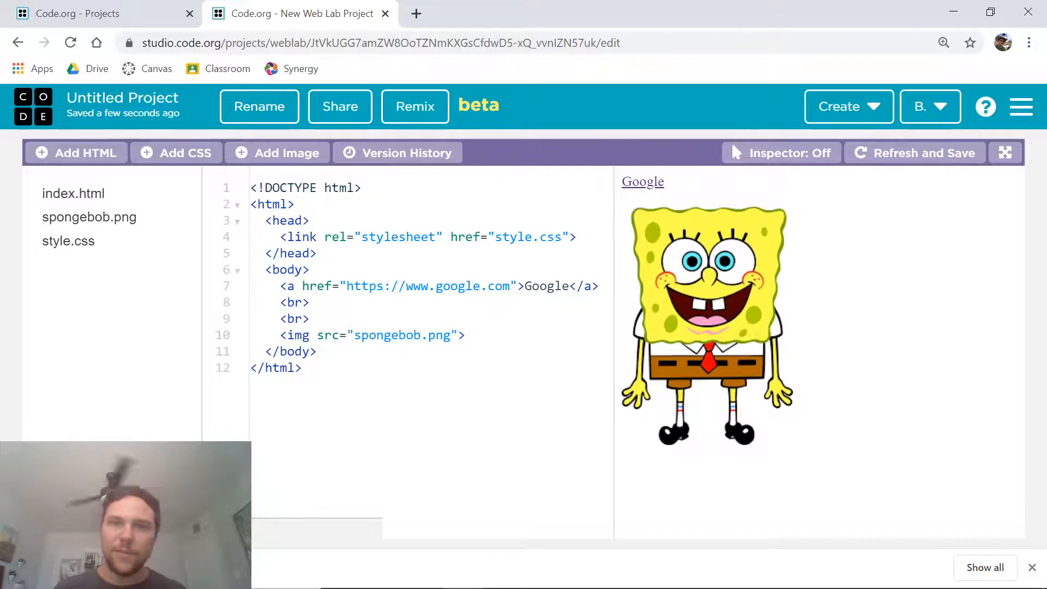
Add blank lines below the SpongeBob image and open a new browser tab.
key("enter")
type("<")
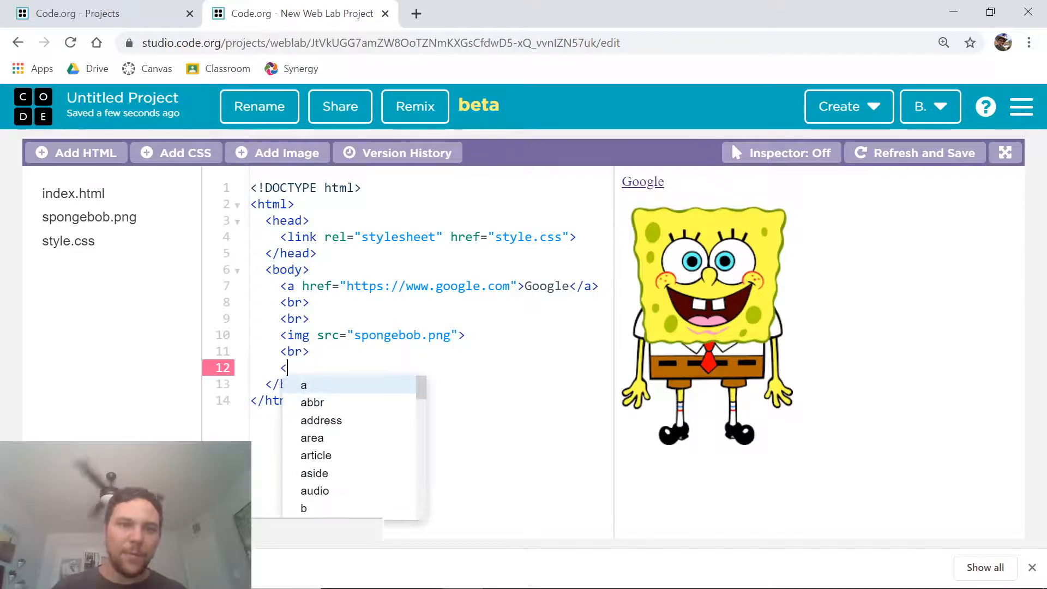
type("br>")
key("enter")
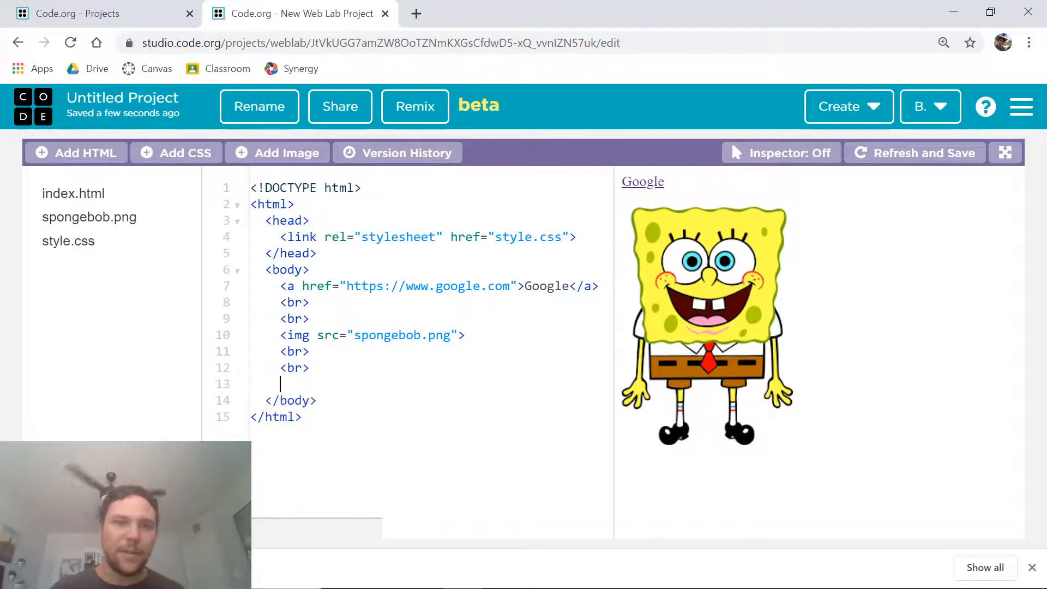
left_click(415, 13)
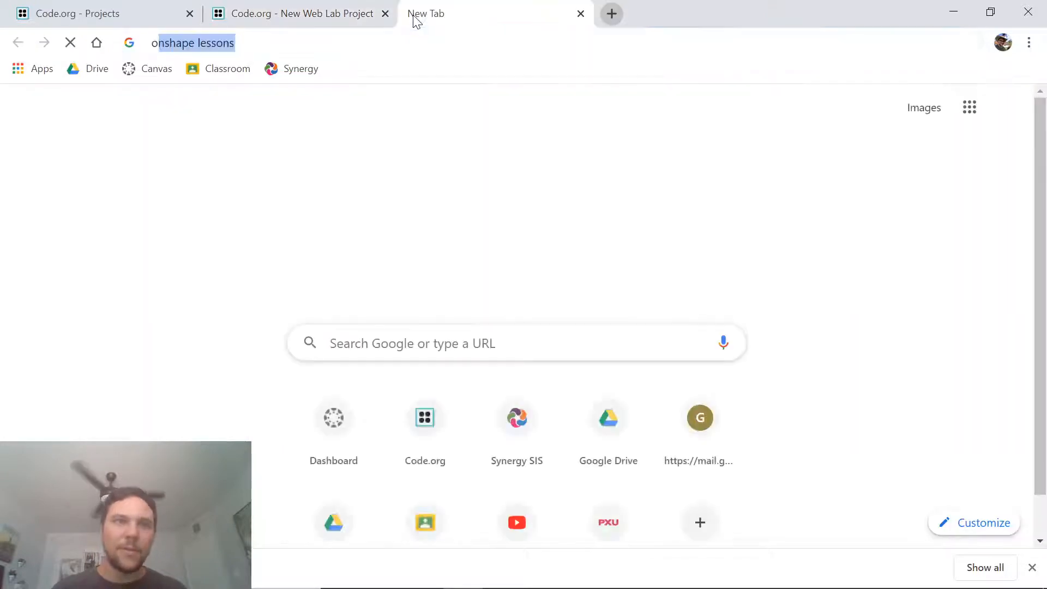
Load youtube.com in the new tab and search for 'Mr V'.
type("youtube.com")
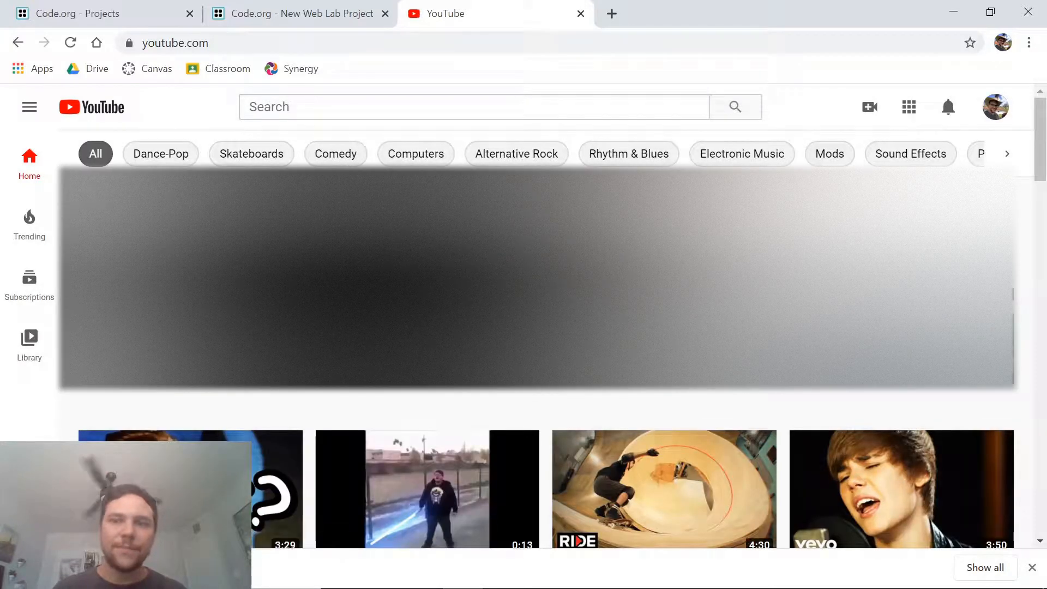
left_click(300, 14)
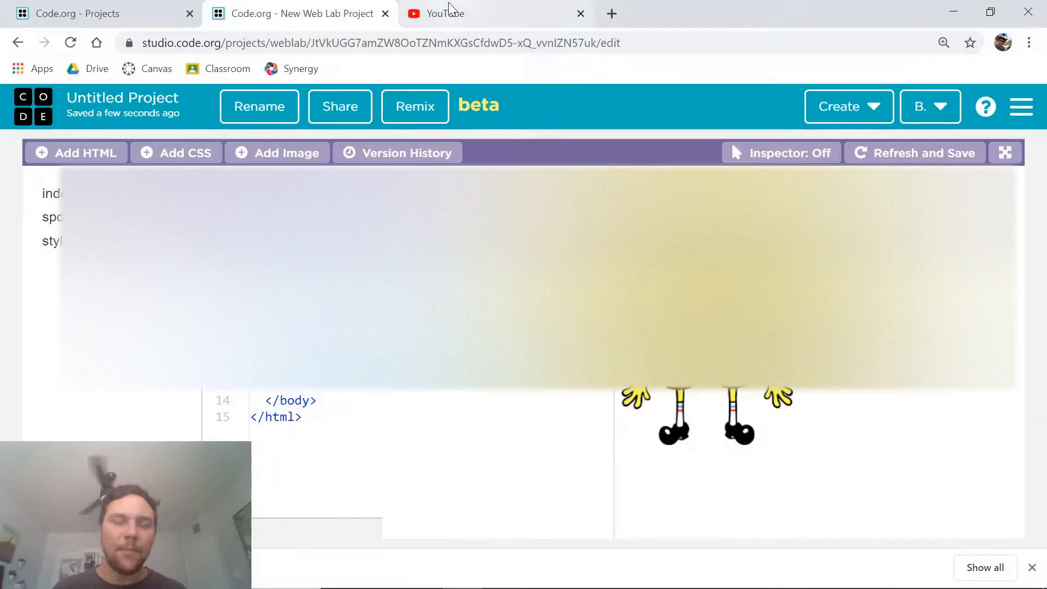
left_click(445, 13)
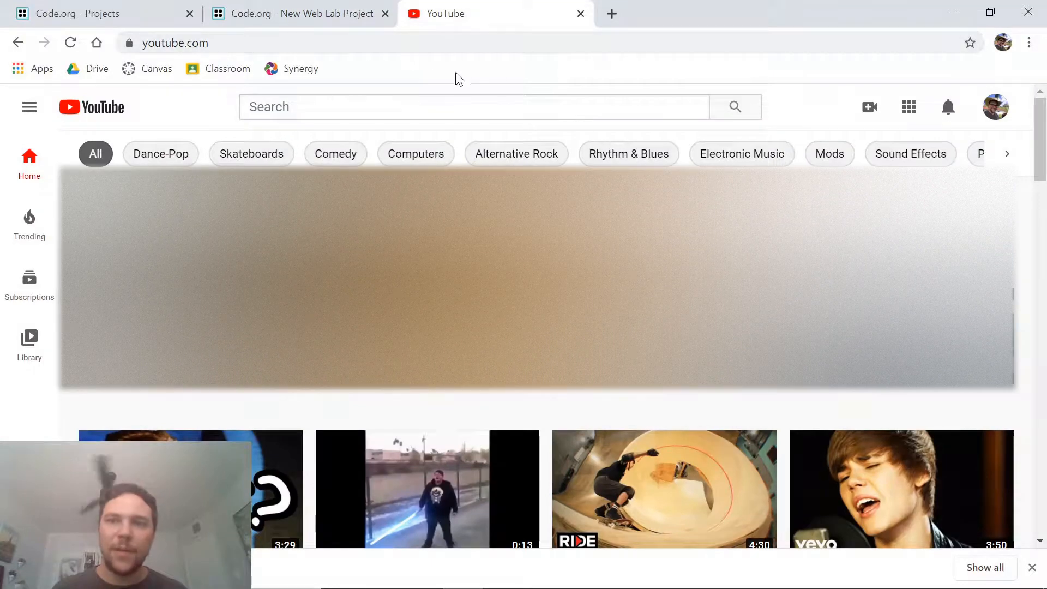
left_click(297, 13)
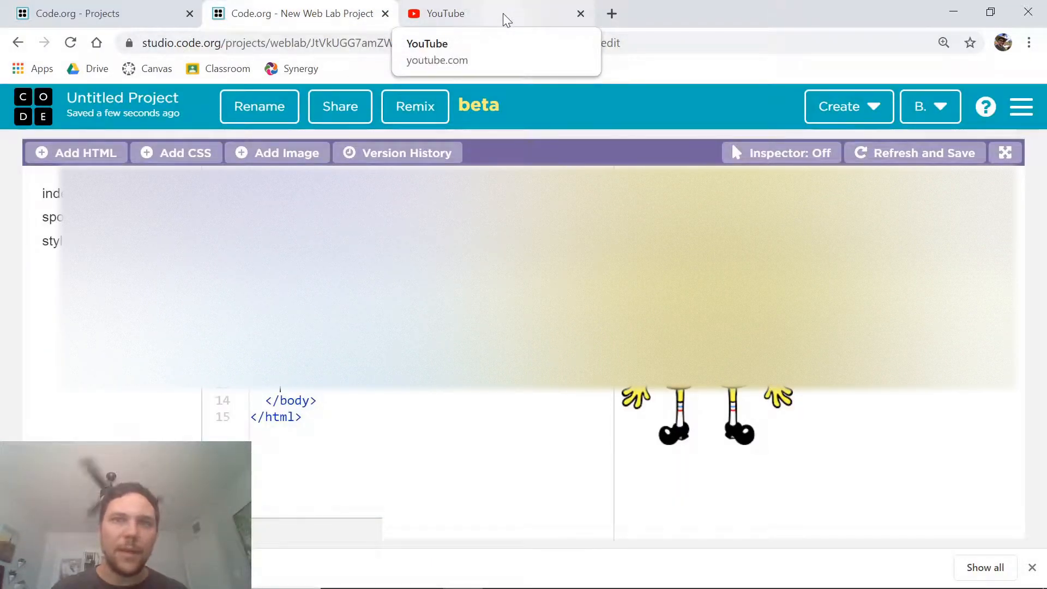
left_click(446, 13)
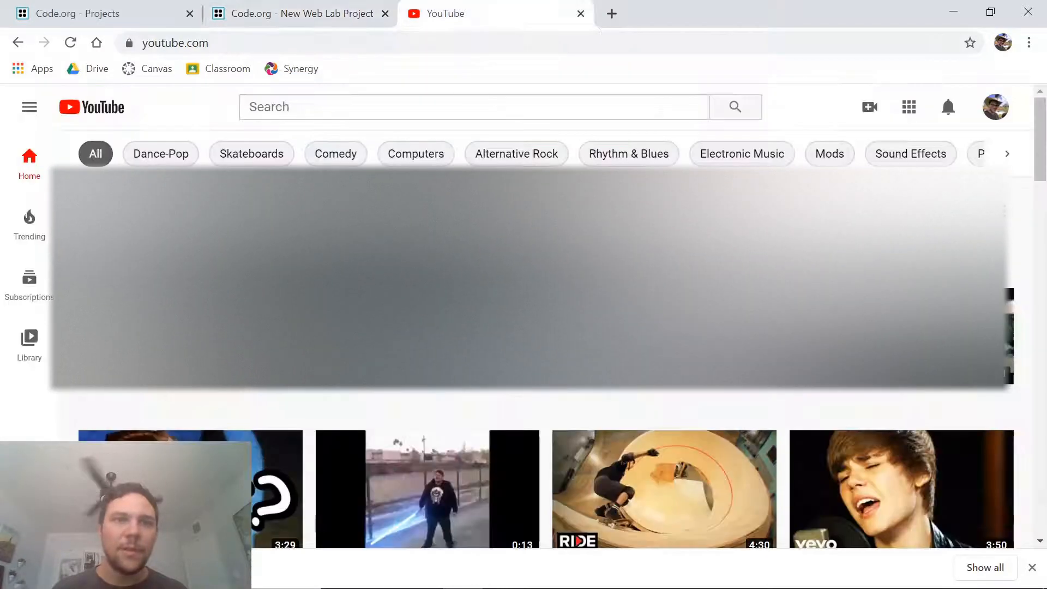
type("Mr V at pca")
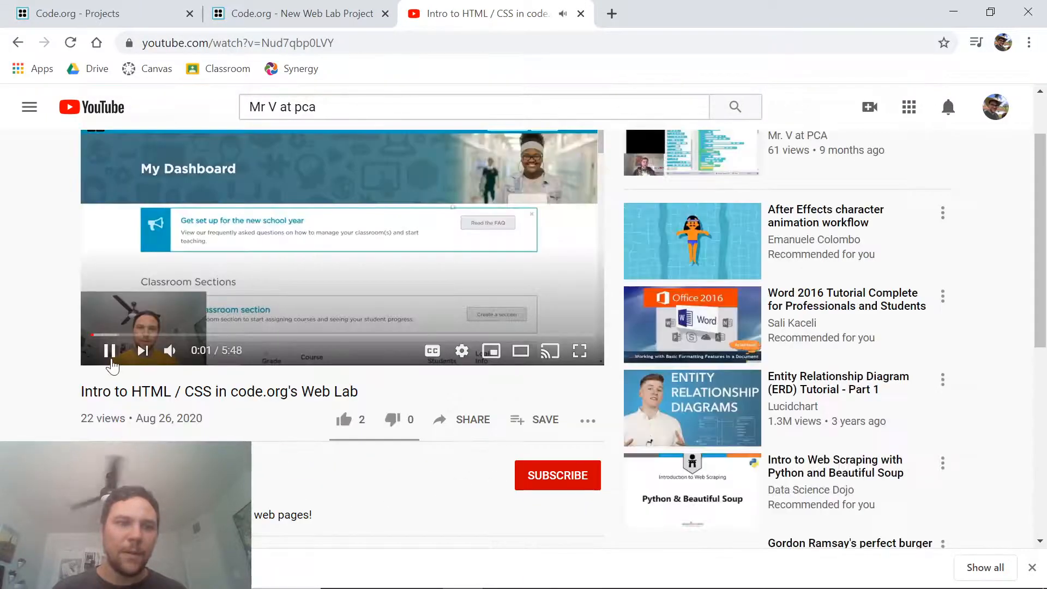
Pause the video and copy its iframe code from the Share > Embed dialog.
left_click(472, 419)
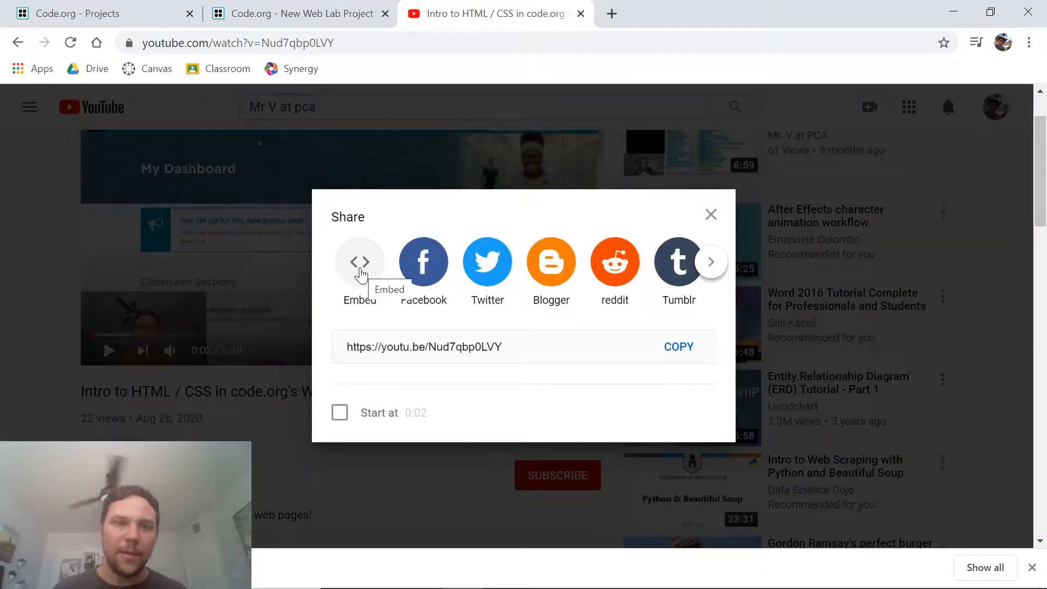
left_click(360, 261)
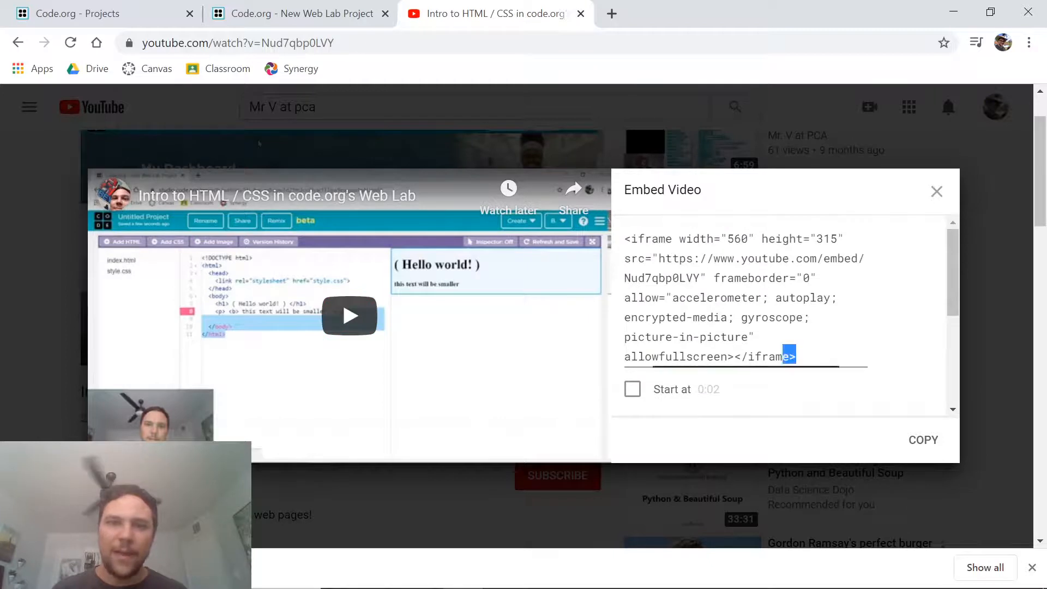
triple_click(734, 297)
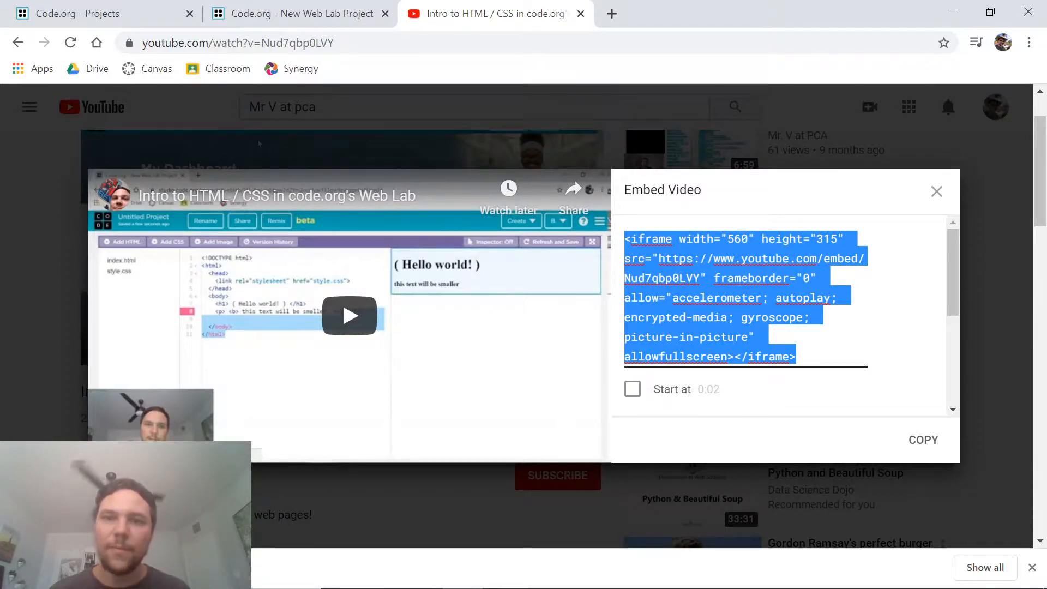
left_click(936, 192)
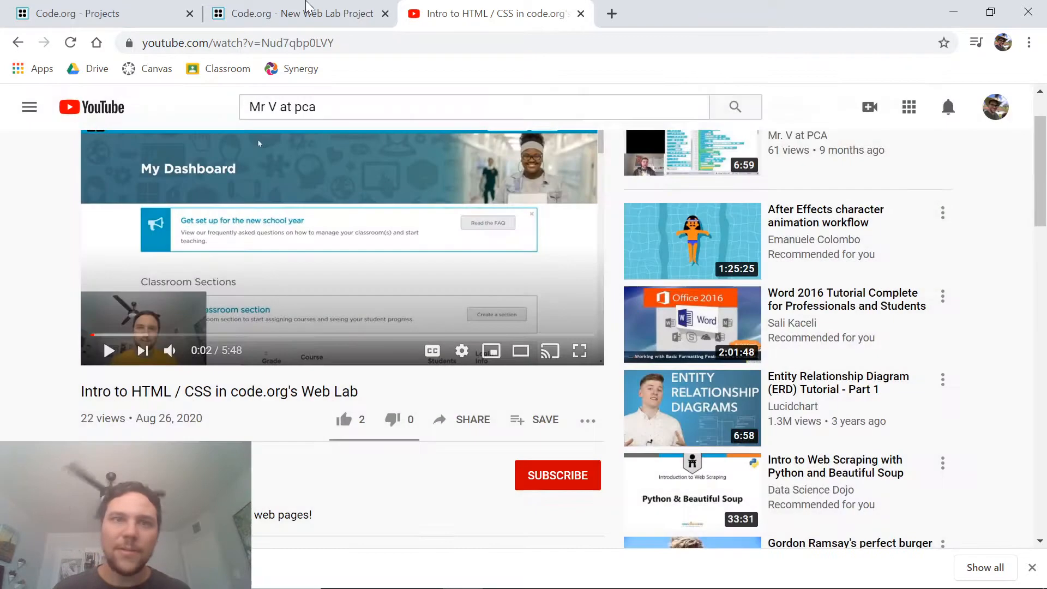
Paste the YouTube iframe code into the Web Lab body, then Alt+Tab away.
left_click(297, 13)
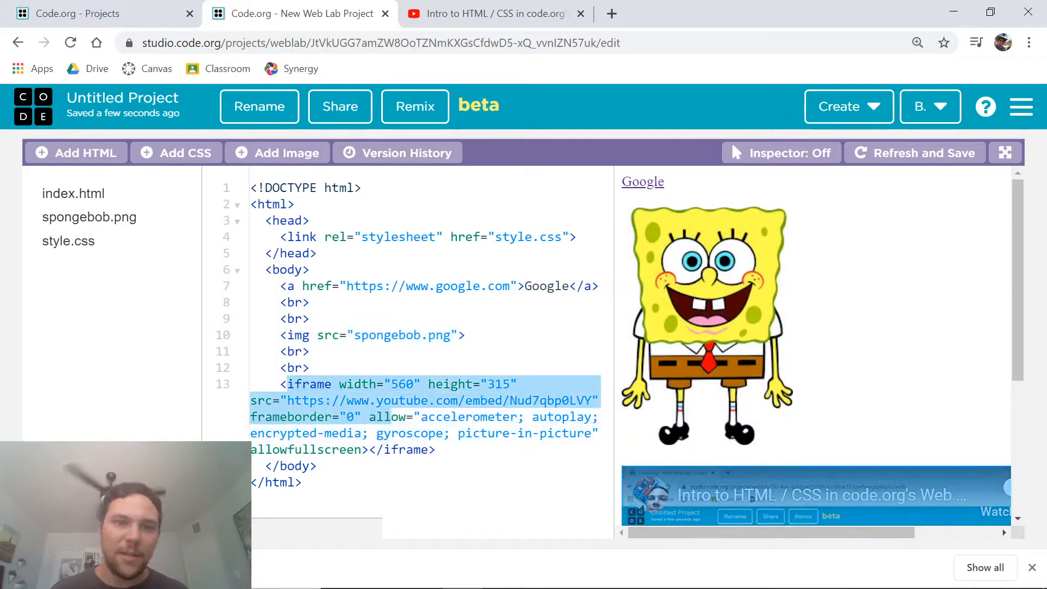
left_click(433, 450)
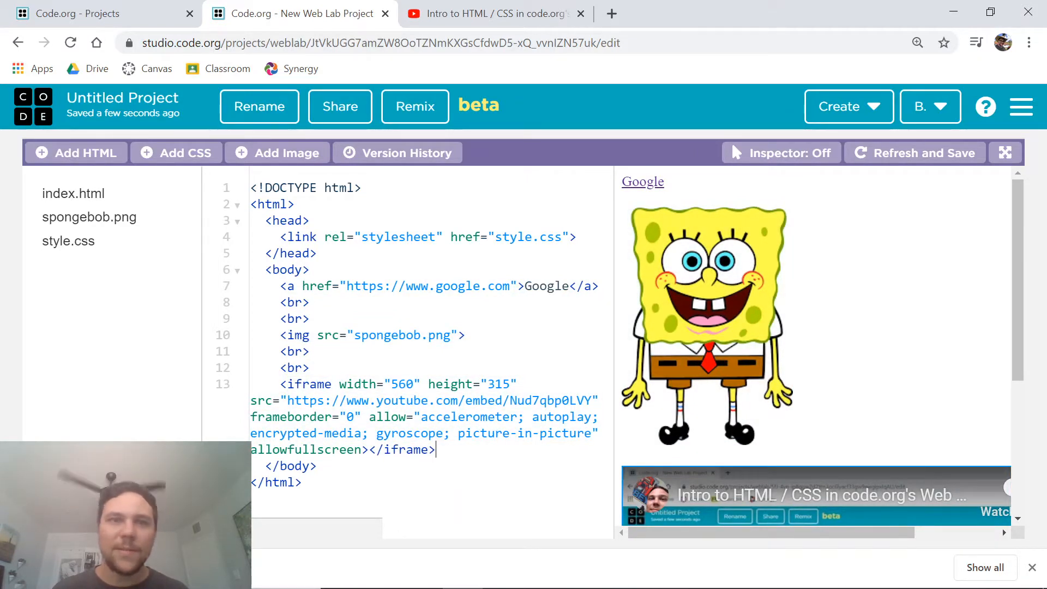
key("alt+tab")
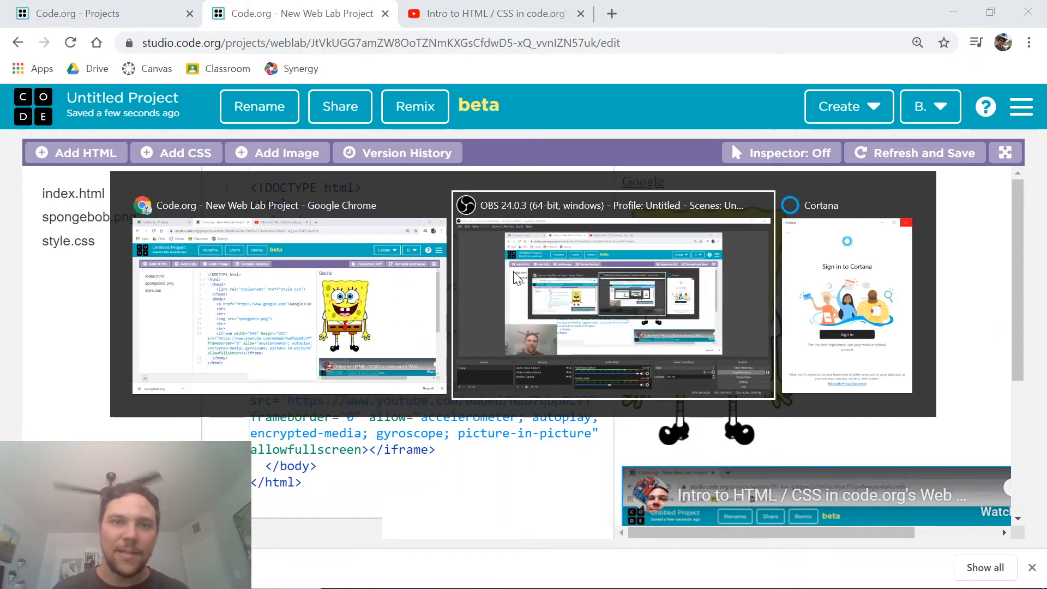